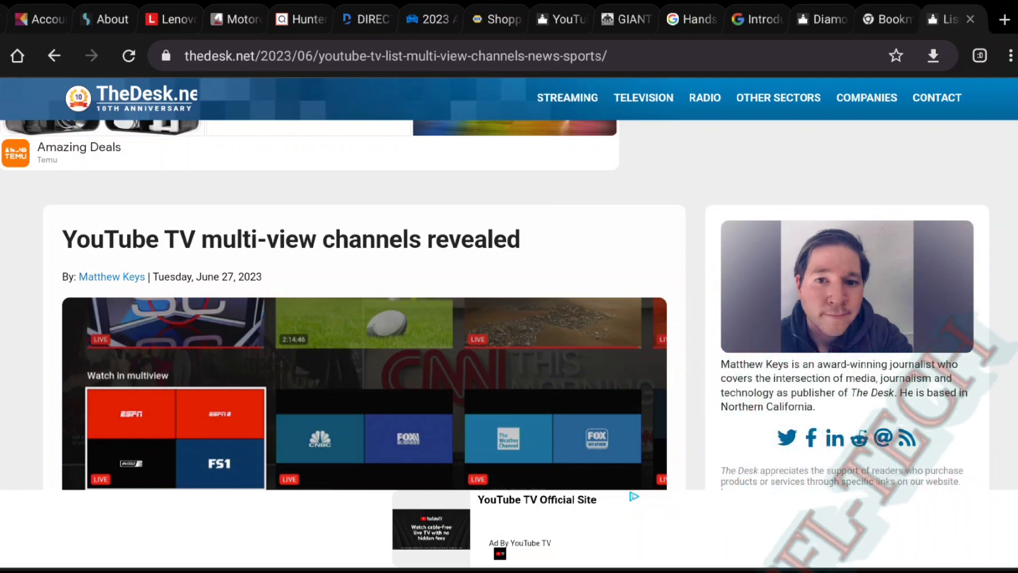
scroll(down, 3)
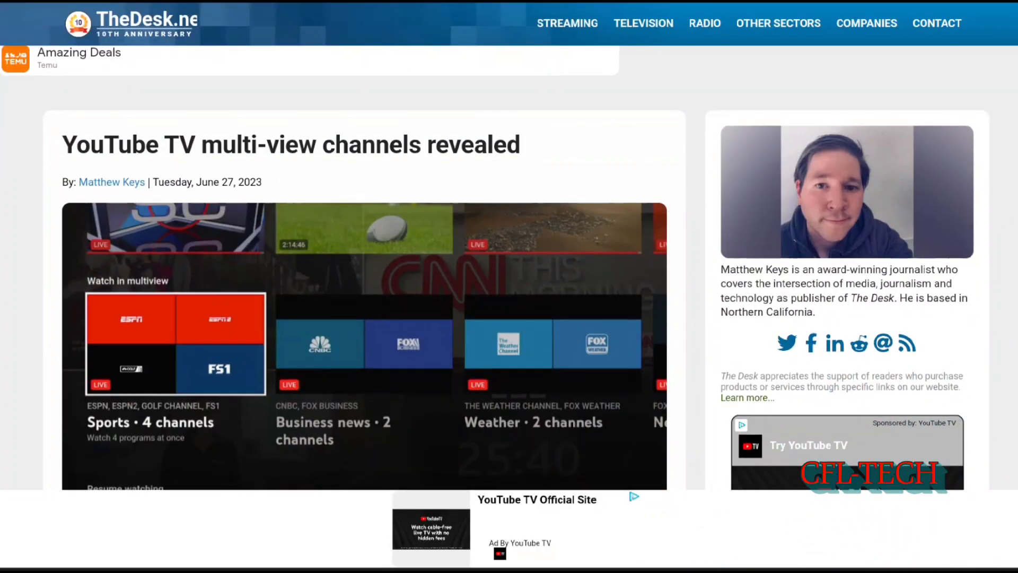
scroll(down, 3)
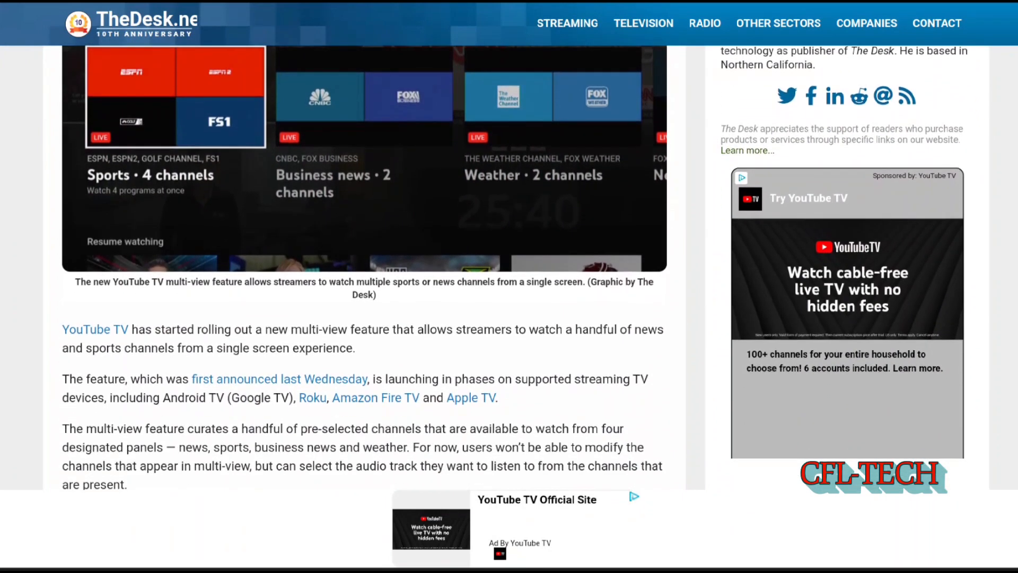
scroll(down, 3)
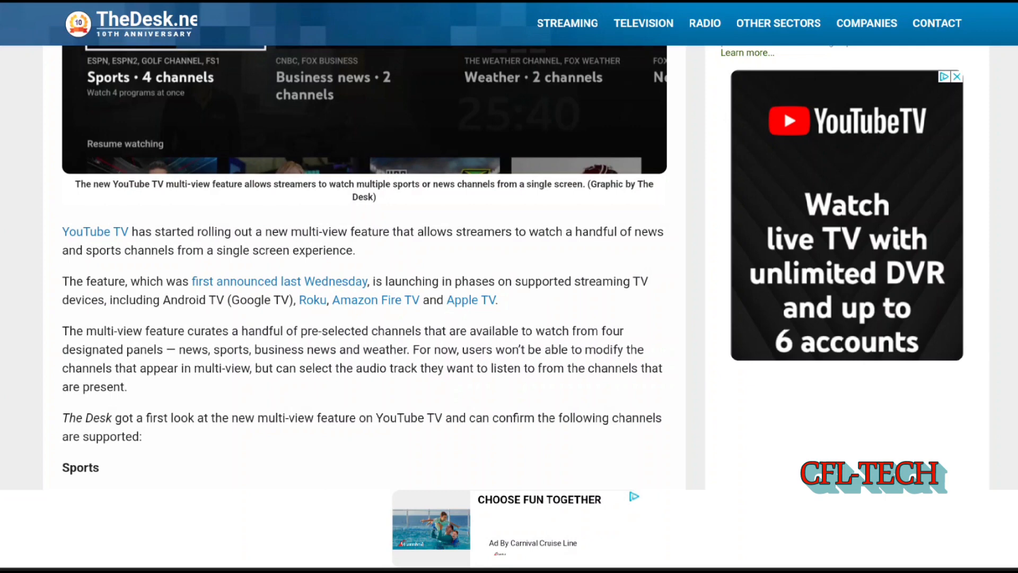
scroll(down, 3)
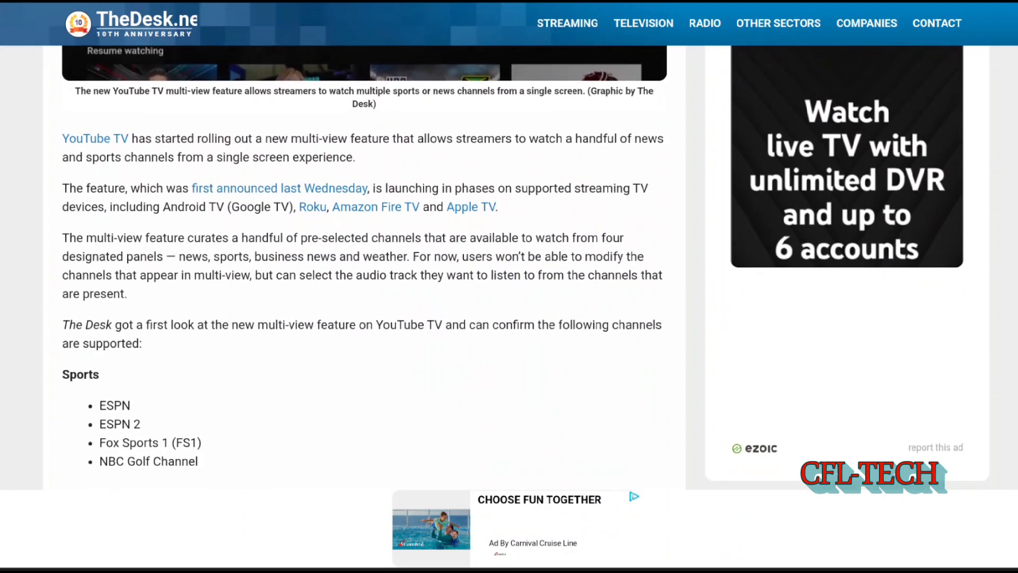
scroll(down, 3)
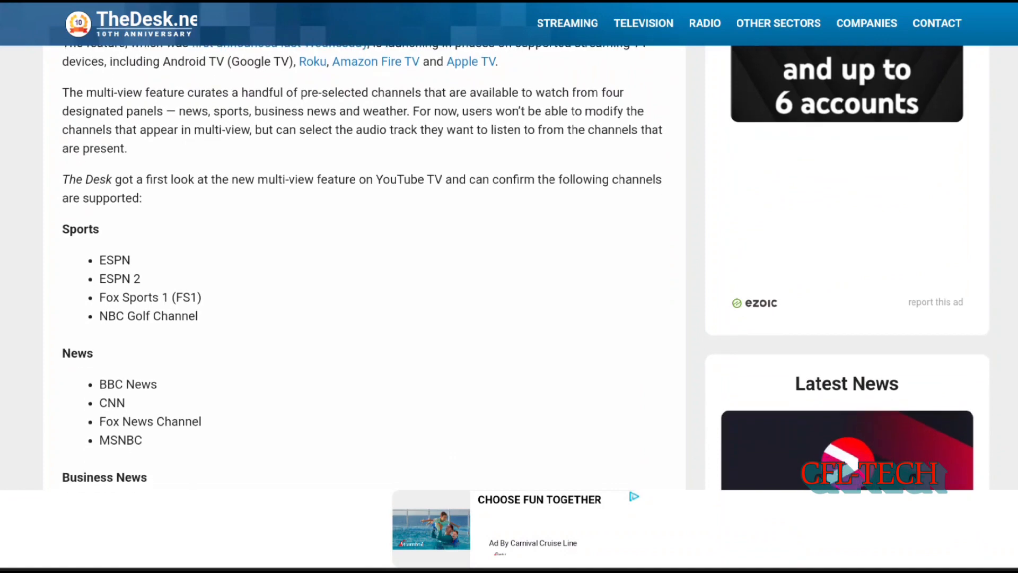
scroll(down, 3)
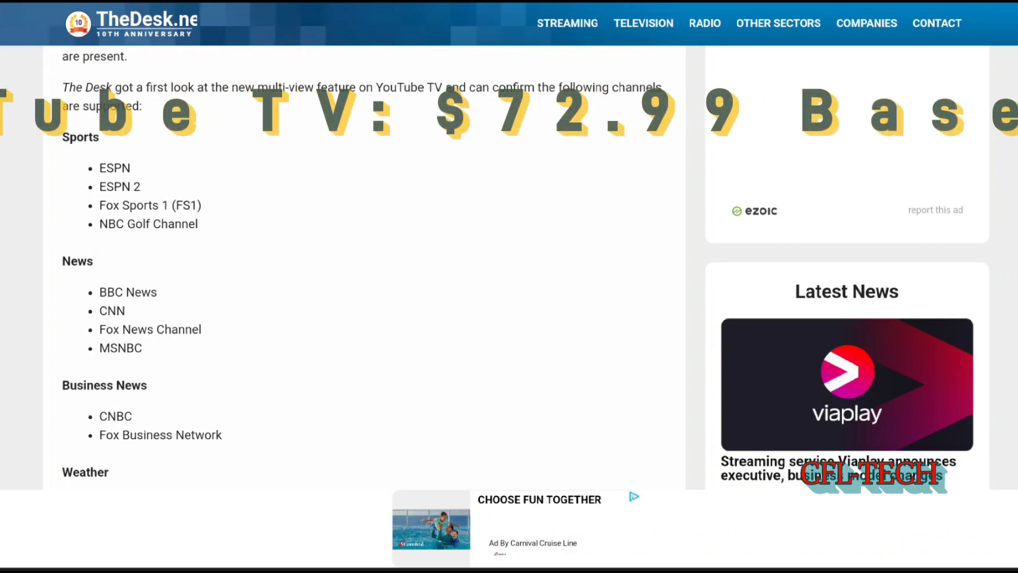
scroll(down, 3)
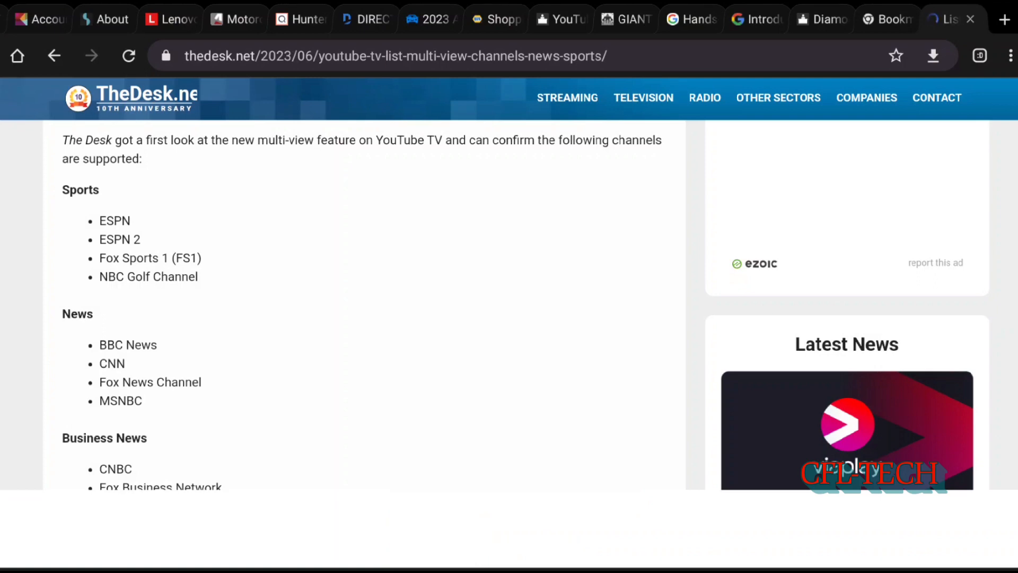
scroll(down, 3)
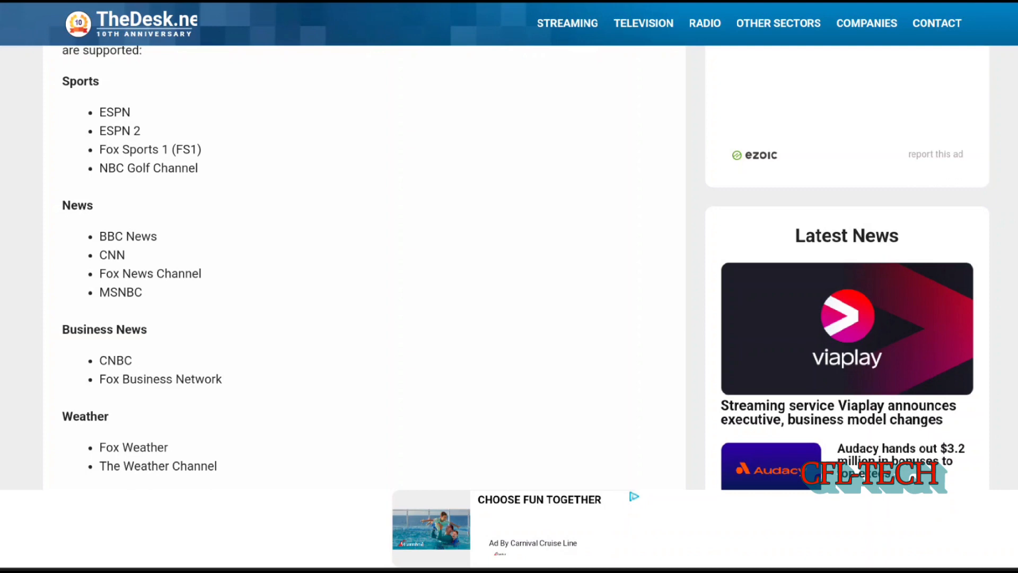
scroll(down, 3)
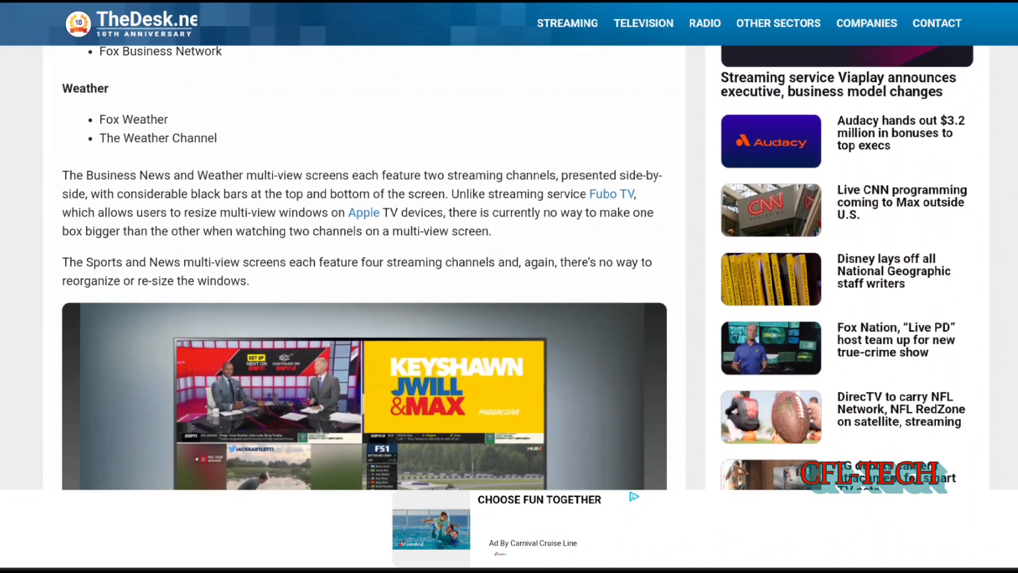
scroll(down, 3)
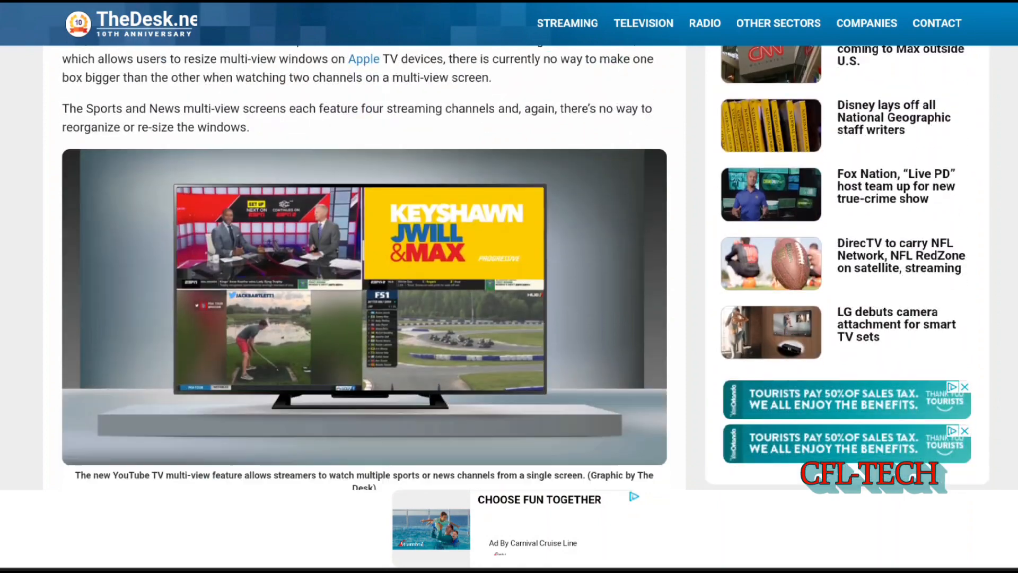
scroll(down, 3)
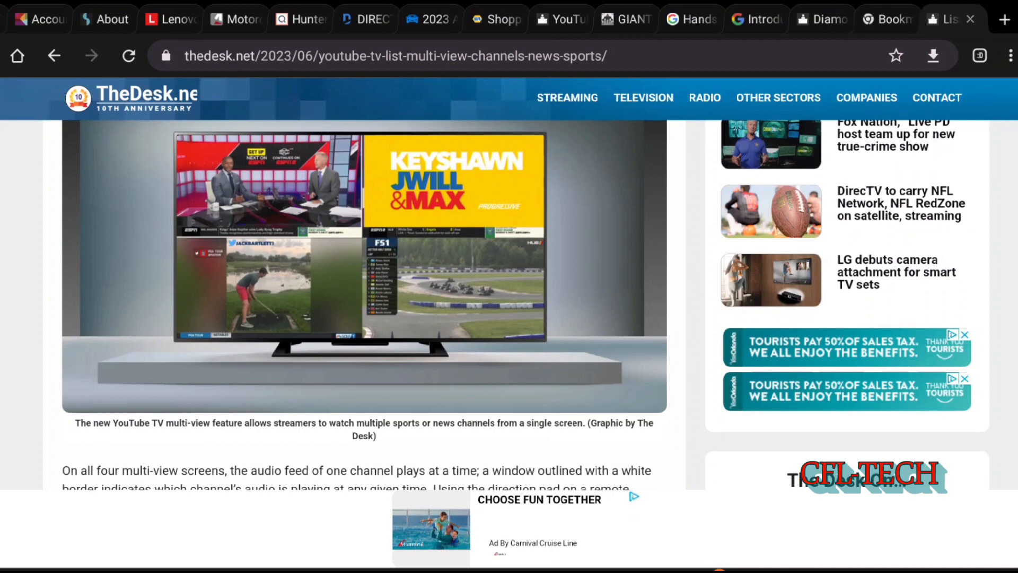
scroll(down, 3)
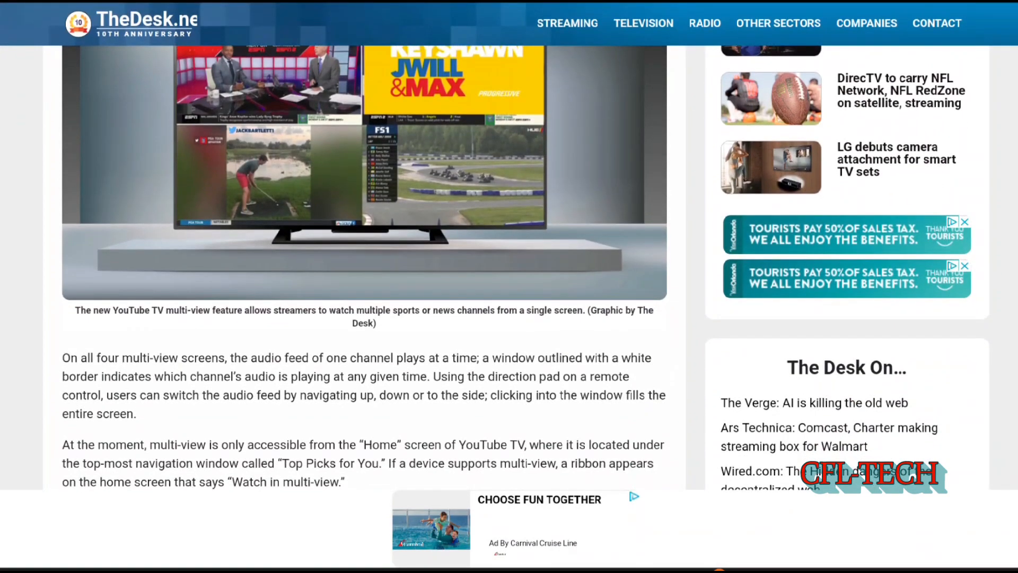
scroll(down, 3)
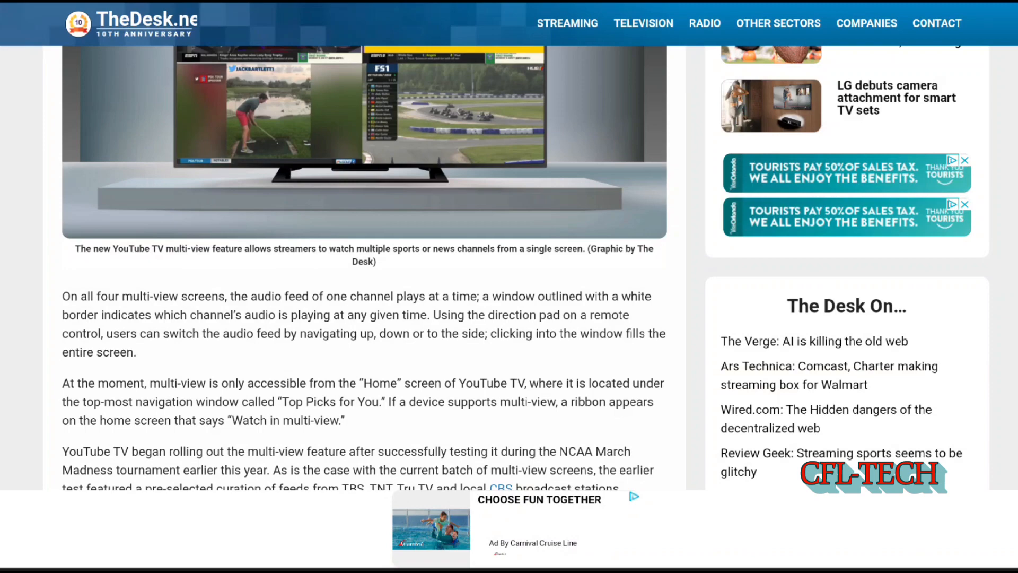
scroll(down, 3)
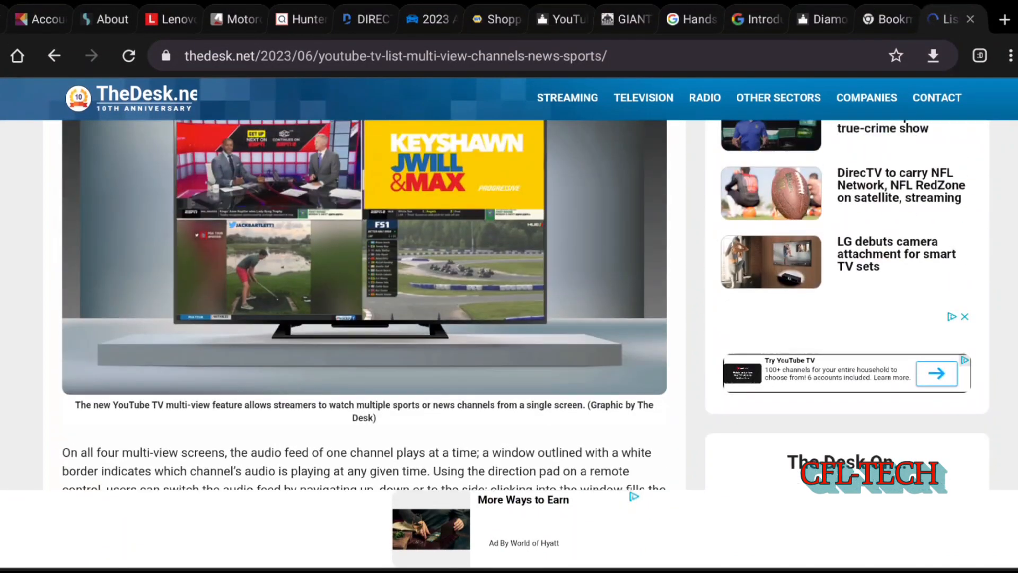
scroll(down, 3)
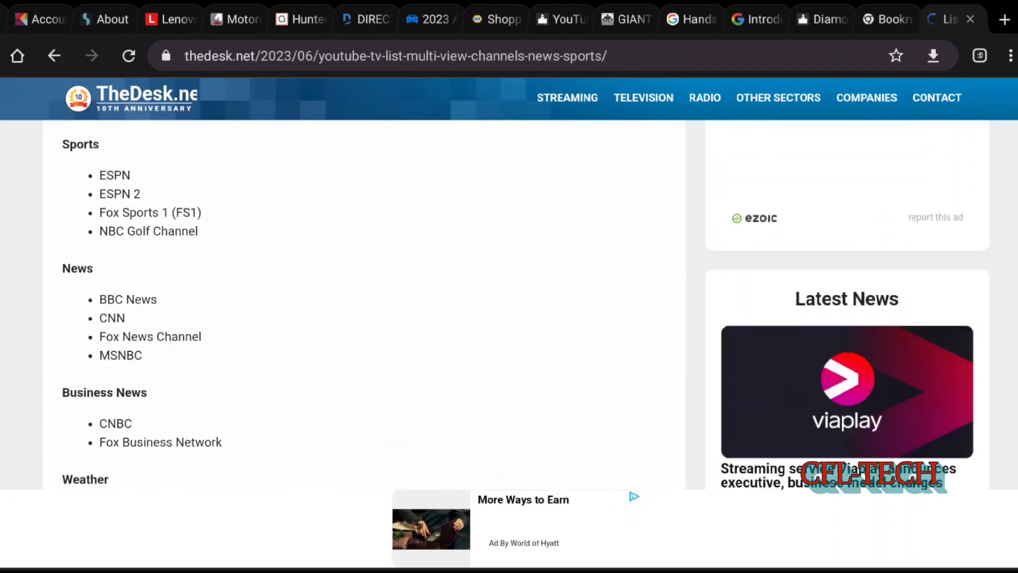
scroll(up, 3)
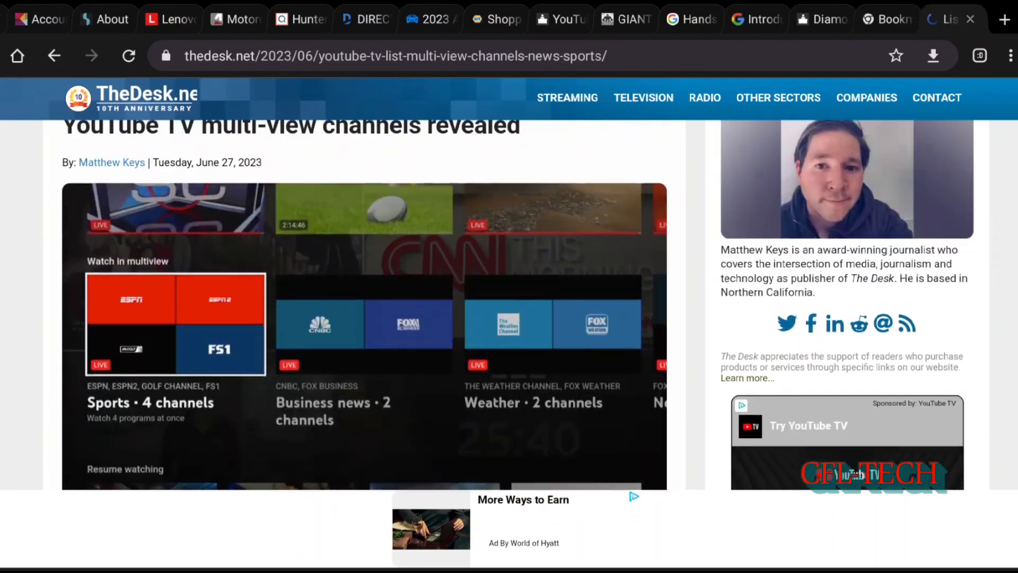
scroll(up, 3)
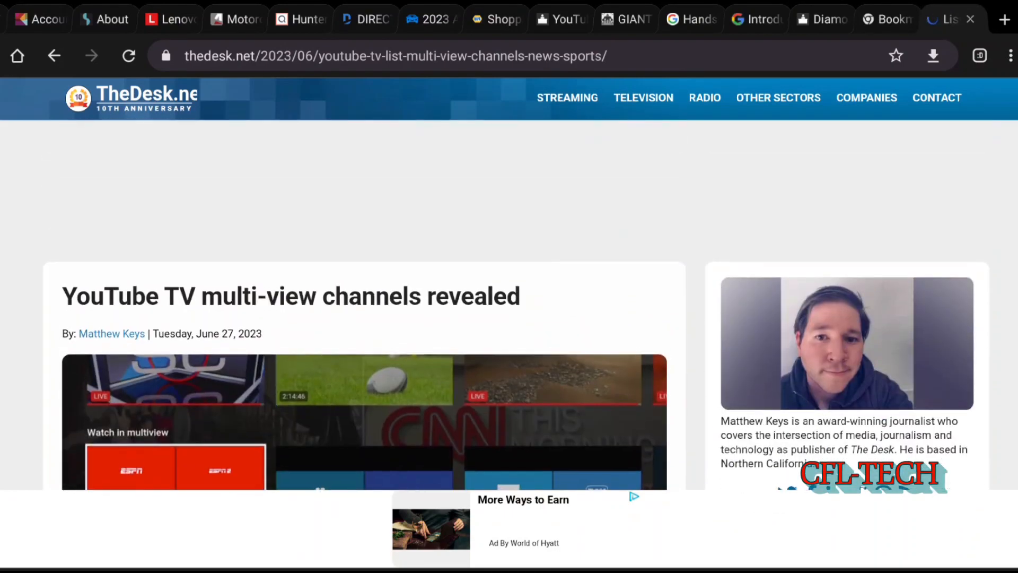
scroll(down, 3)
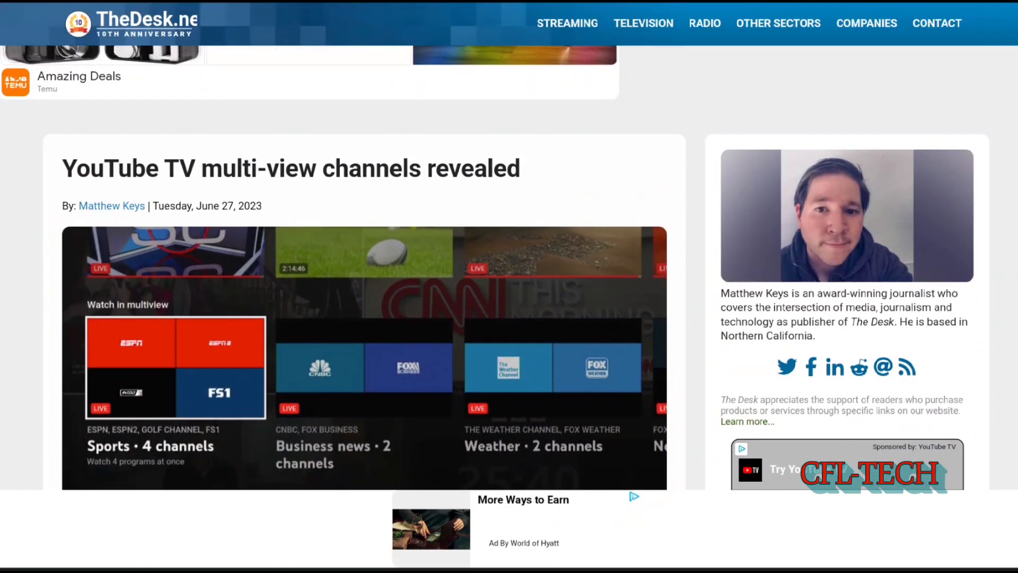